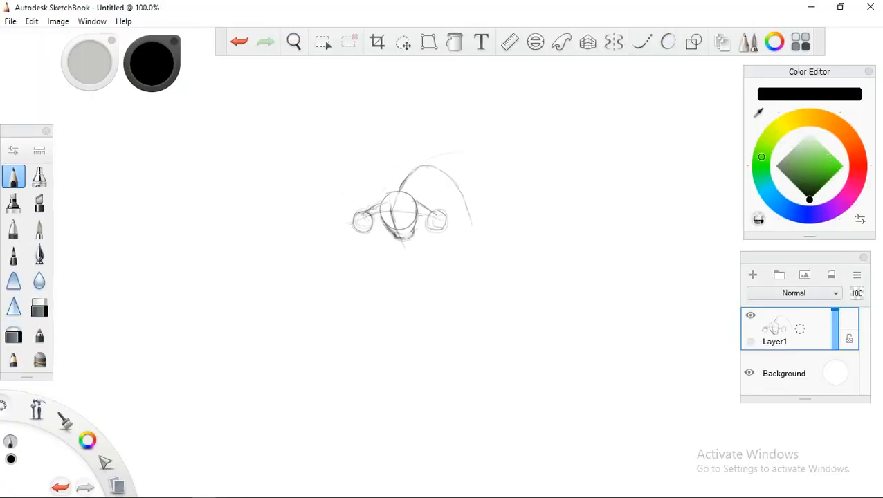
Pencil-sketch the crouching figure's body, long bent arms and clawed hands, then draw the ground line beneath
{"action": "left_click_drag", "start_coordinate": [325, 145], "coordinate": [290, 229]}
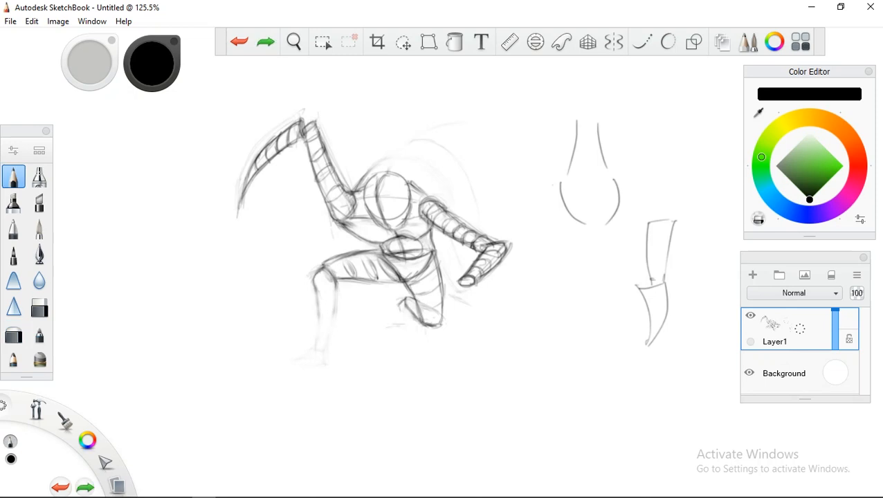
{"action": "left_click", "coordinate": [265, 40]}
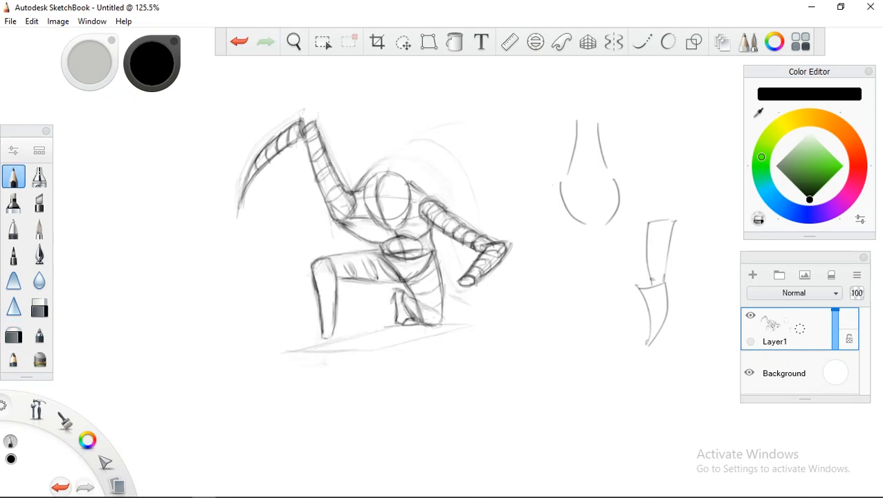
{"action": "left_click_drag", "start_coordinate": [325, 256], "coordinate": [319, 353]}
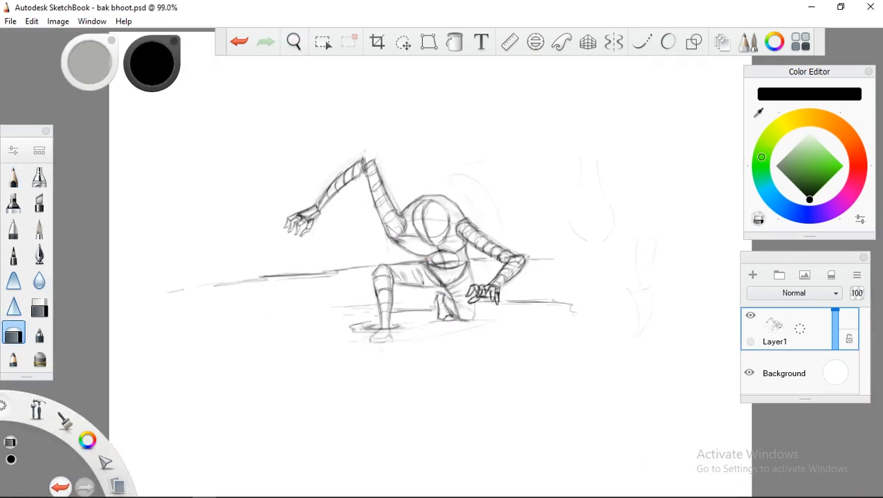
Add guideline and perspective layers and sketch the pond, grass, reeds, fence and lantern
{"action": "left_click", "coordinate": [587, 42]}
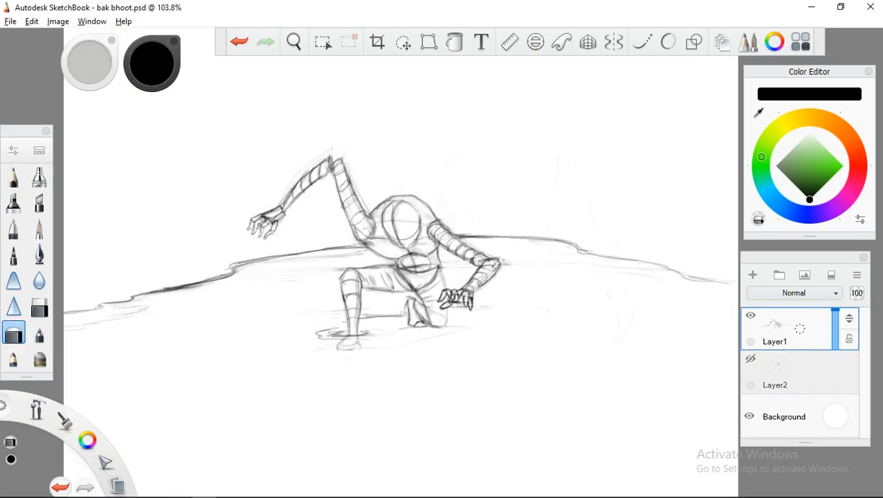
{"action": "left_click", "coordinate": [293, 42]}
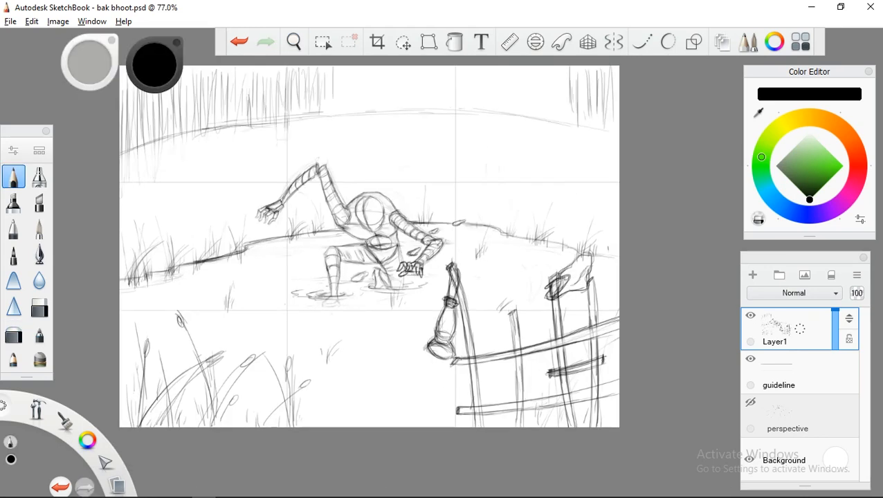
Ink the shaggy hair, bulging eyes, fanged grin, dangling tongue and clawed hand over the red sketch
{"action": "double_click", "coordinate": [775, 342]}
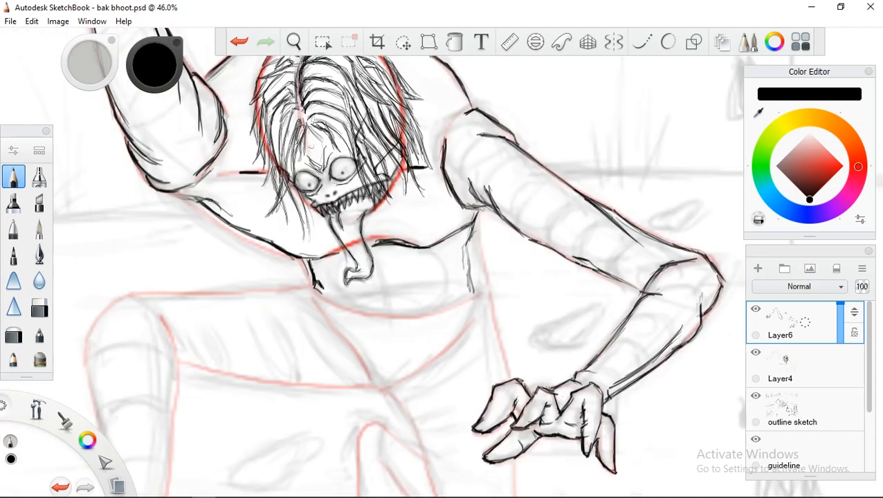
Ink fur along the body and paint pale green base colour on a 'bak color' layer
{"action": "scroll", "scroll_direction": "down", "scroll_amount": 3}
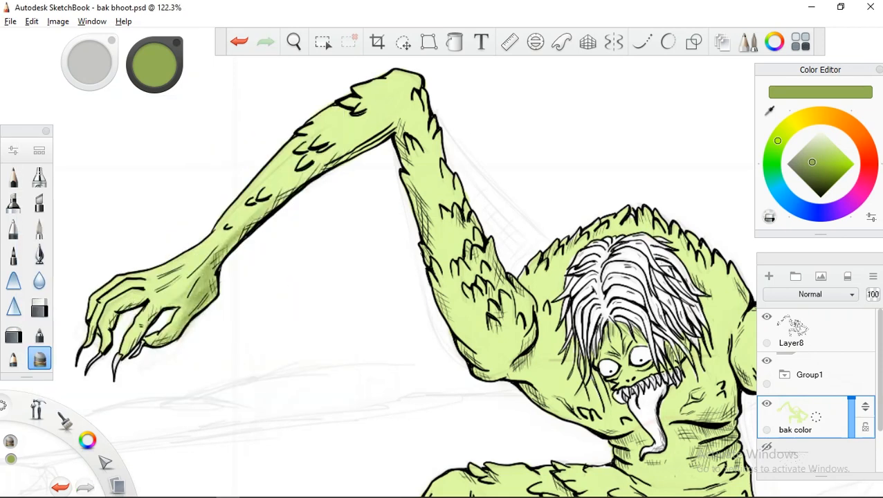
Airbrush soft grey strokes over the background behind the ghost
{"action": "left_click_drag", "start_coordinate": [298, 242], "coordinate": [353, 352]}
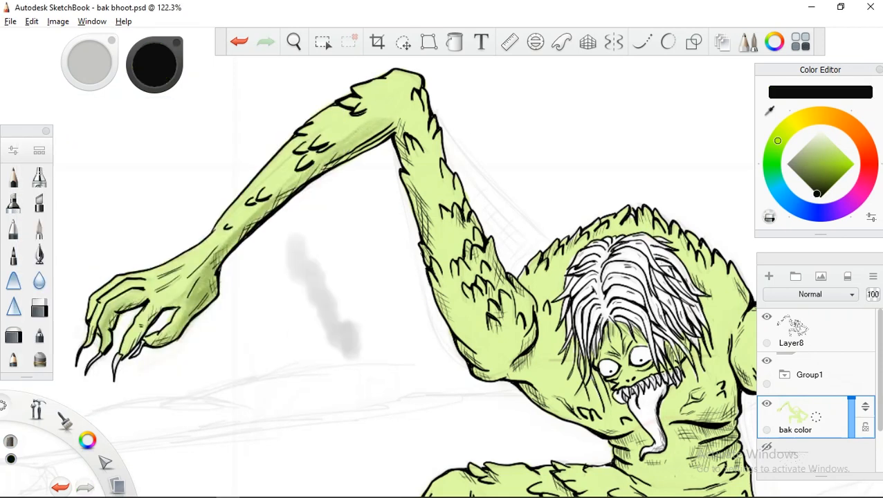
{"action": "left_click", "coordinate": [40, 357]}
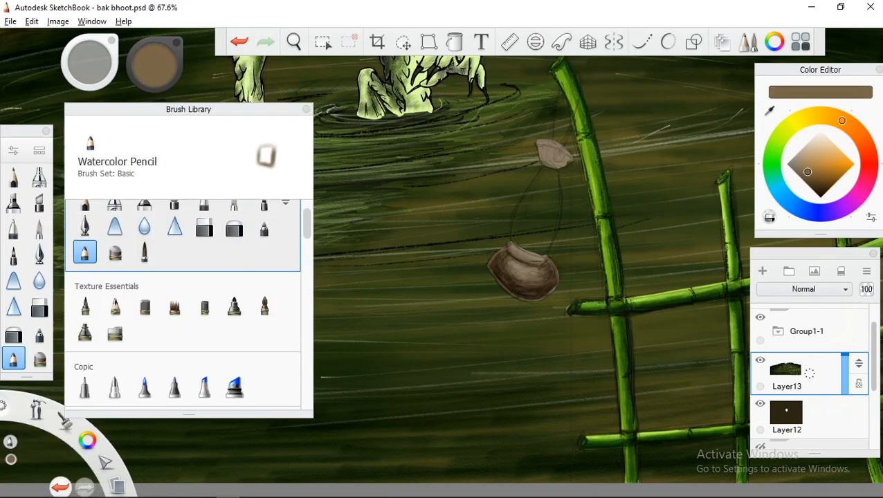
Paint the lantern glass pale yellow with the Pencil brush, darkening the cap, base and cord
{"action": "left_click", "coordinate": [264, 210]}
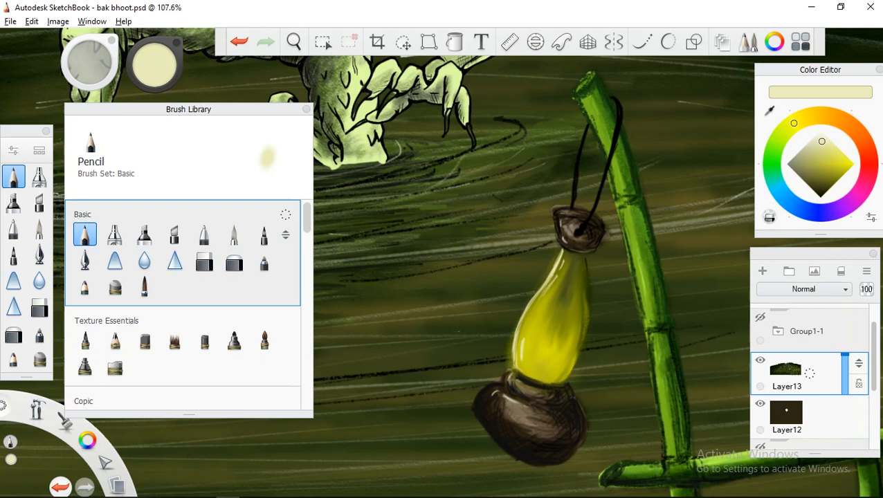
{"action": "left_click", "coordinate": [832, 142]}
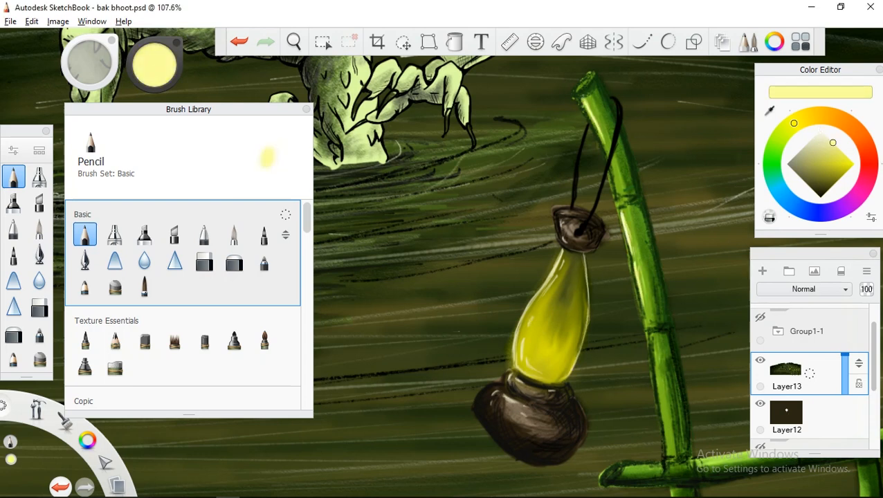
{"action": "scroll", "scroll_direction": "down", "scroll_amount": 3}
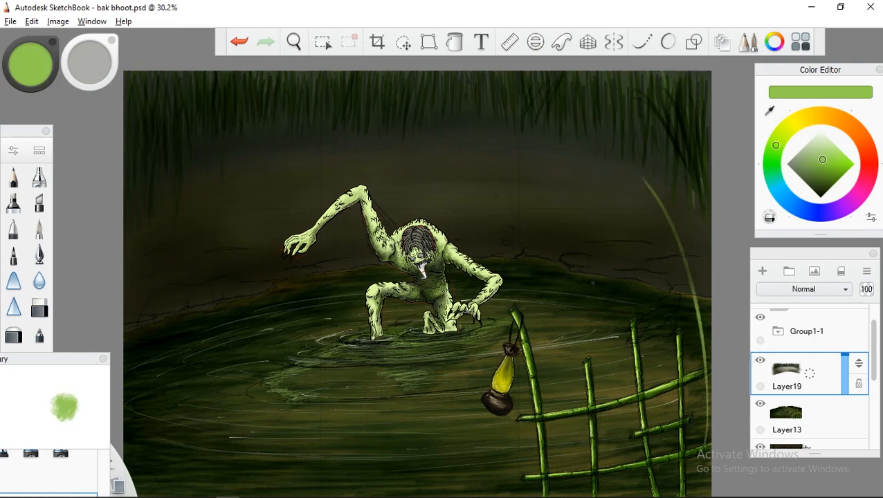
Choose black as the painting colour on a new glow layer
{"action": "left_click", "coordinate": [217, 242]}
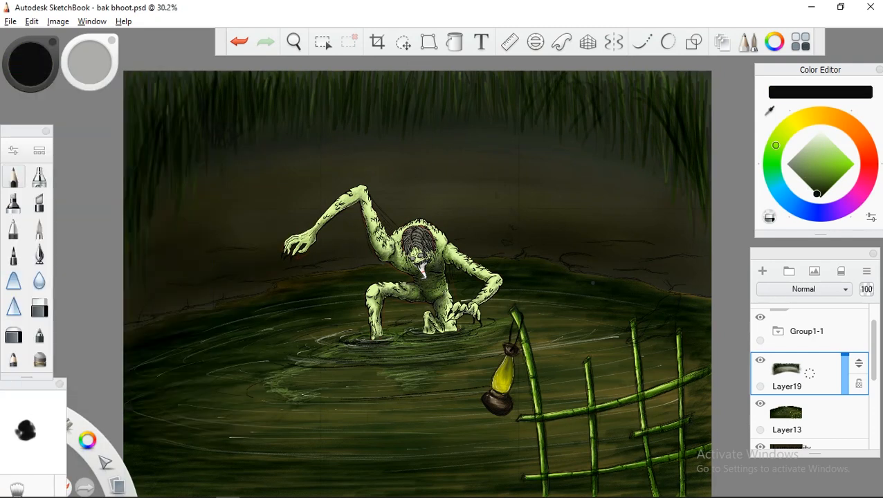
{"action": "left_click", "coordinate": [13, 177]}
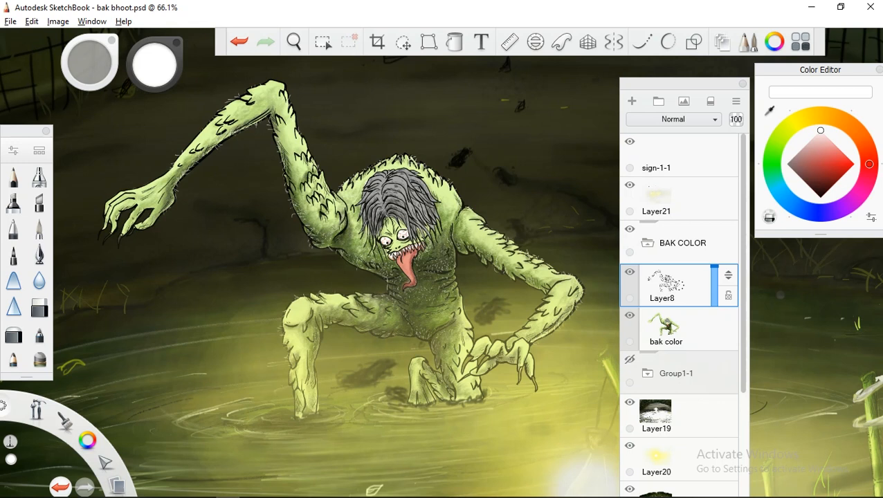
{"action": "left_click", "coordinate": [788, 126]}
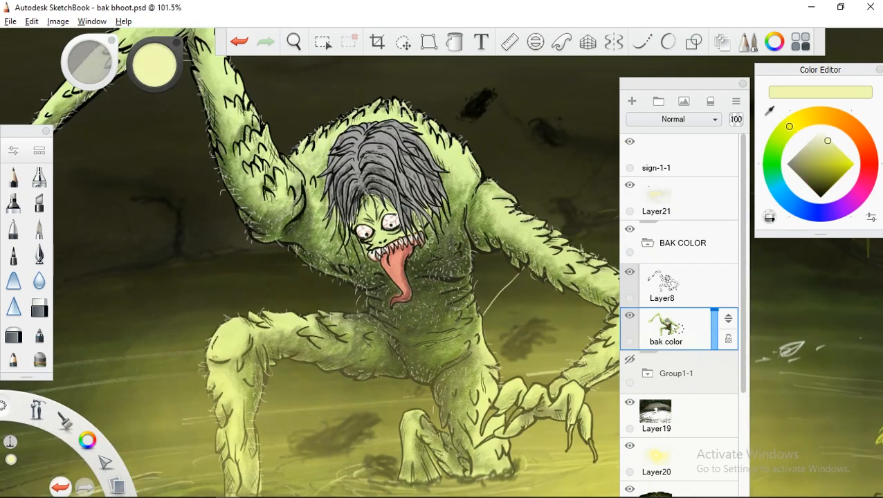
{"action": "left_click_drag", "start_coordinate": [467, 239], "coordinate": [505, 305]}
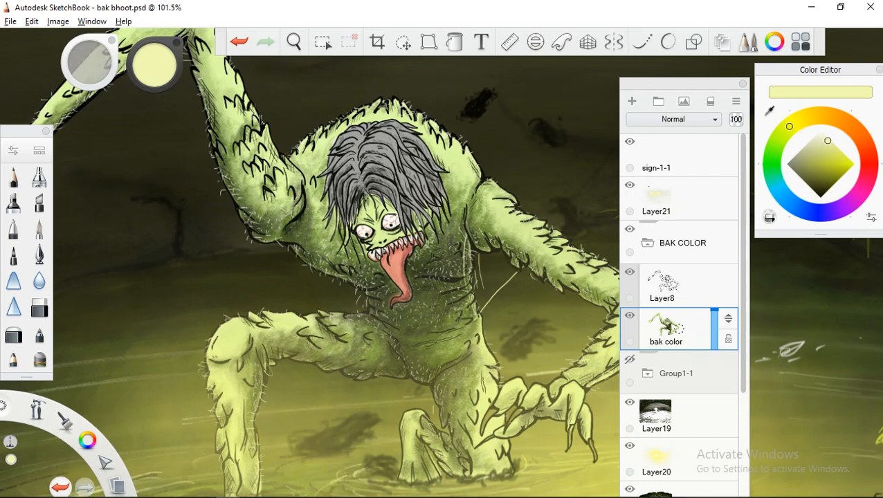